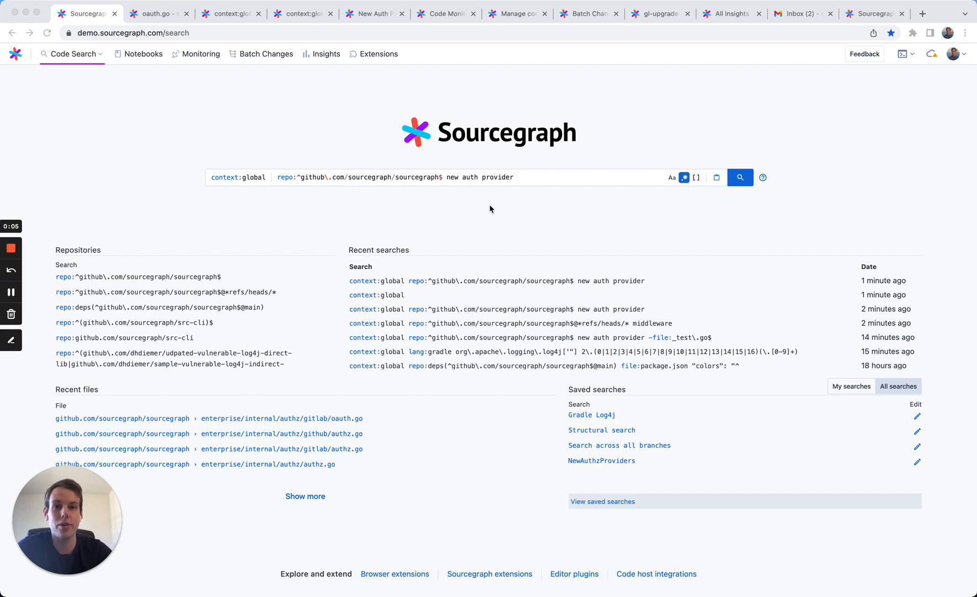
Step: Open GitLab's oauth.go and find all references to newOAuthProvider via its hover card
left_click(548, 177)
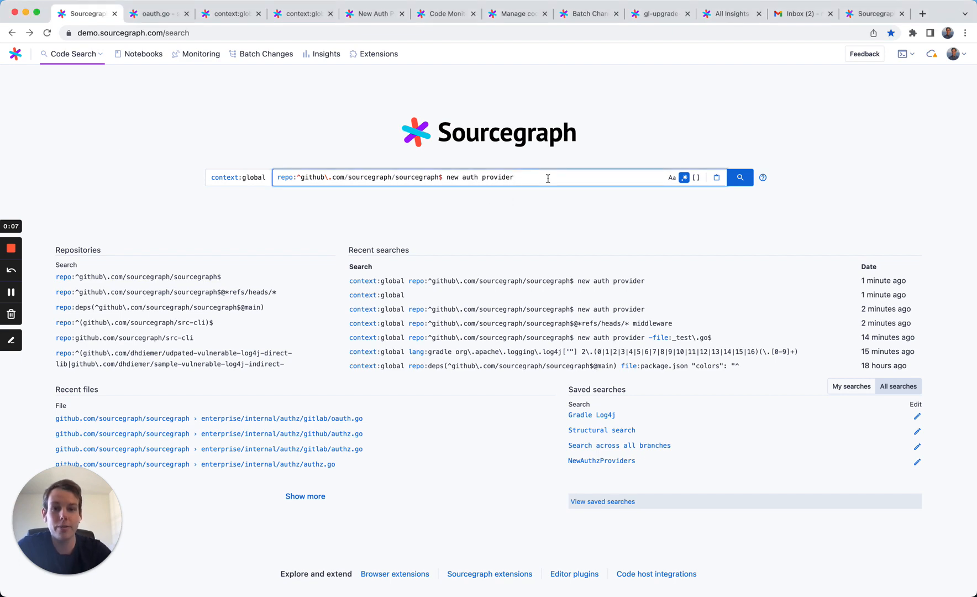
left_click(739, 177)
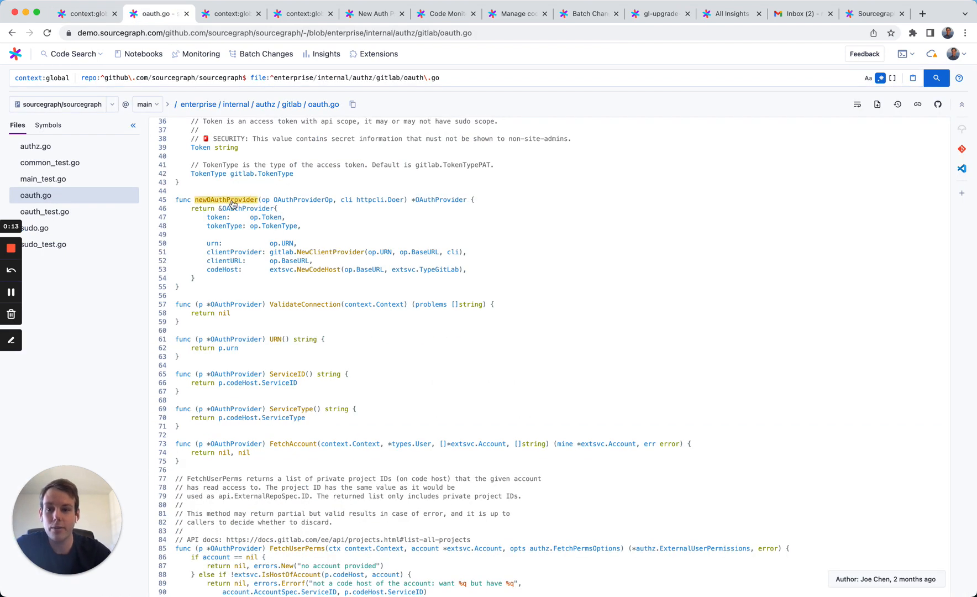
left_click(227, 199)
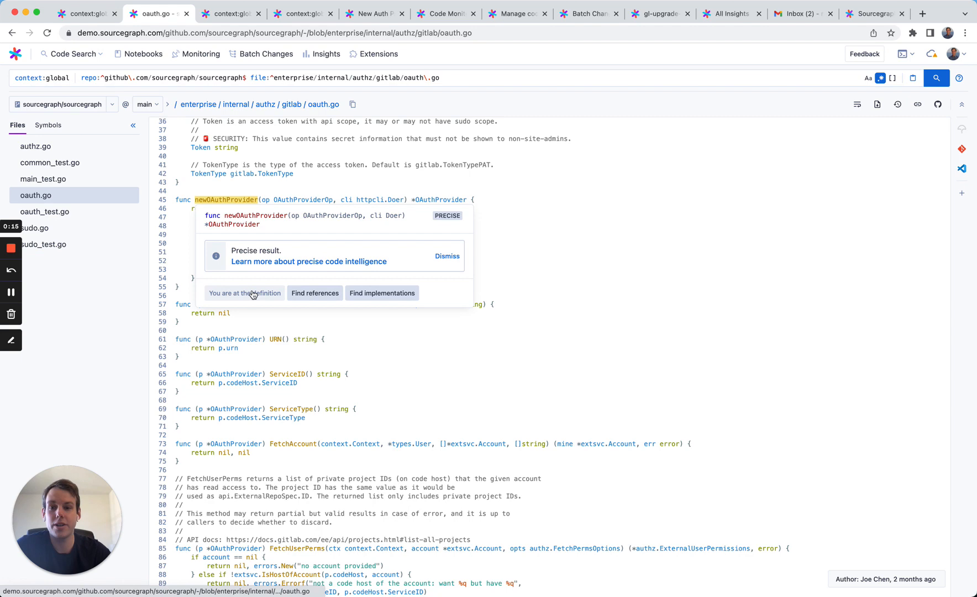
left_click(314, 293)
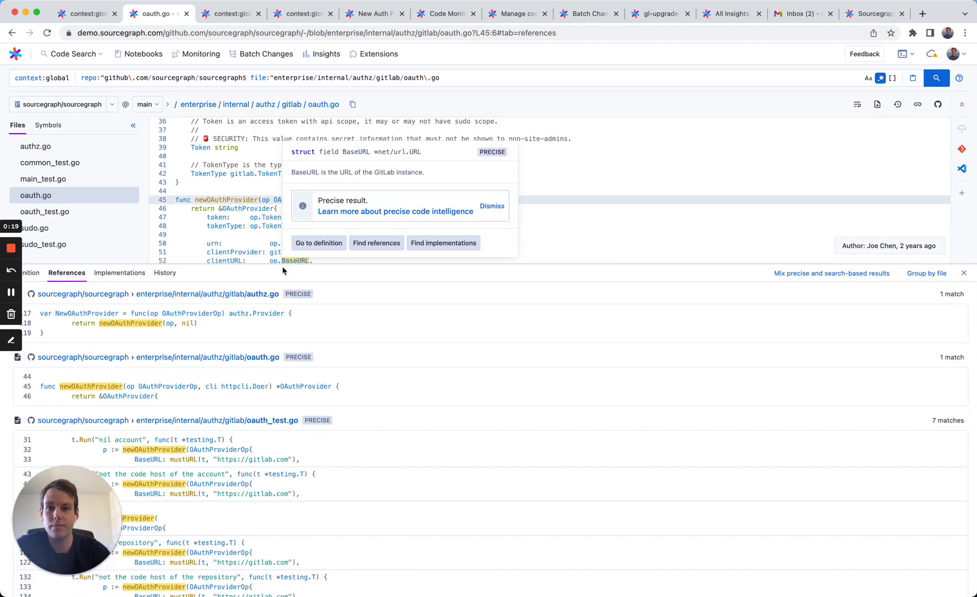
Step: Show the lang:gradle search results for log4j 2.14.1 dependencies
left_click(230, 13)
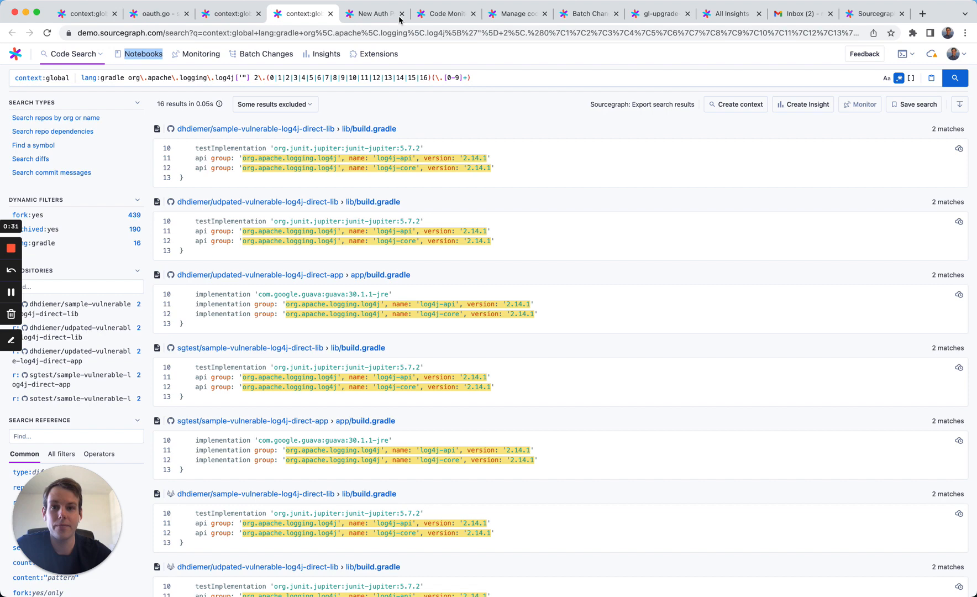
Step: Run all blocks in the New Auth Provider notebook
left_click(372, 13)
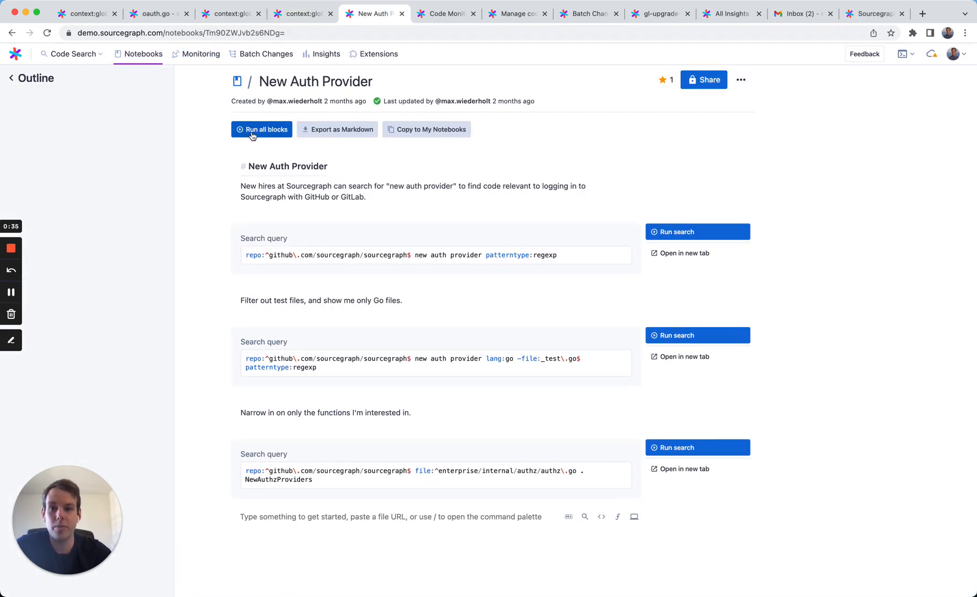
left_click(261, 129)
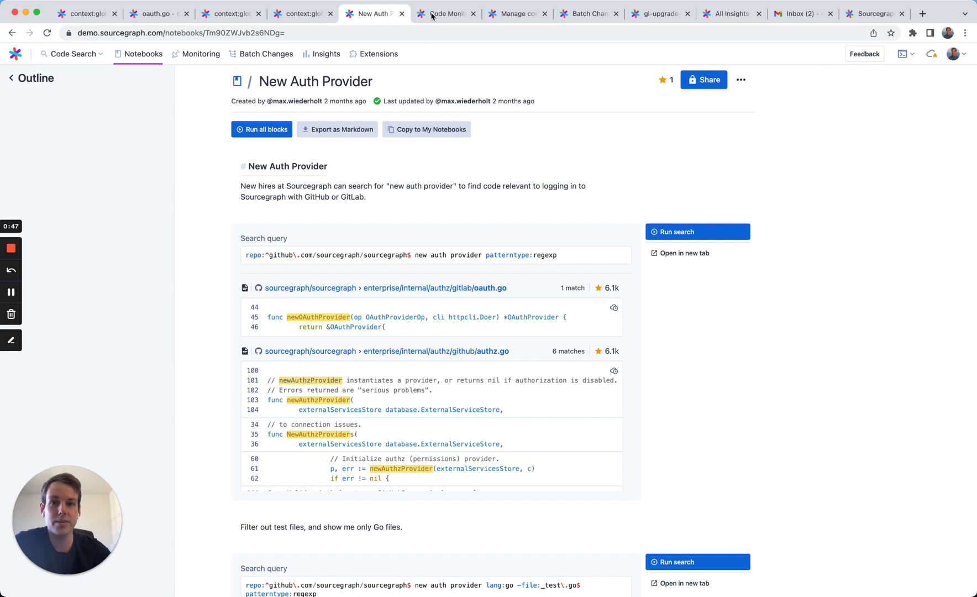
Step: Show the Batch Changes list, including the log4j Gradle upgrade change
left_click(445, 14)
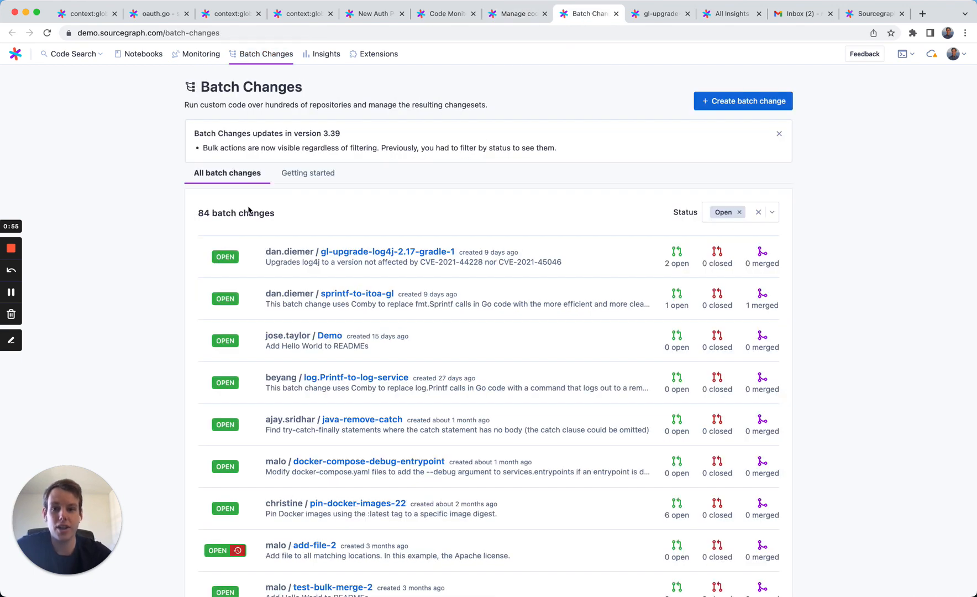
mouse_move(598, 35)
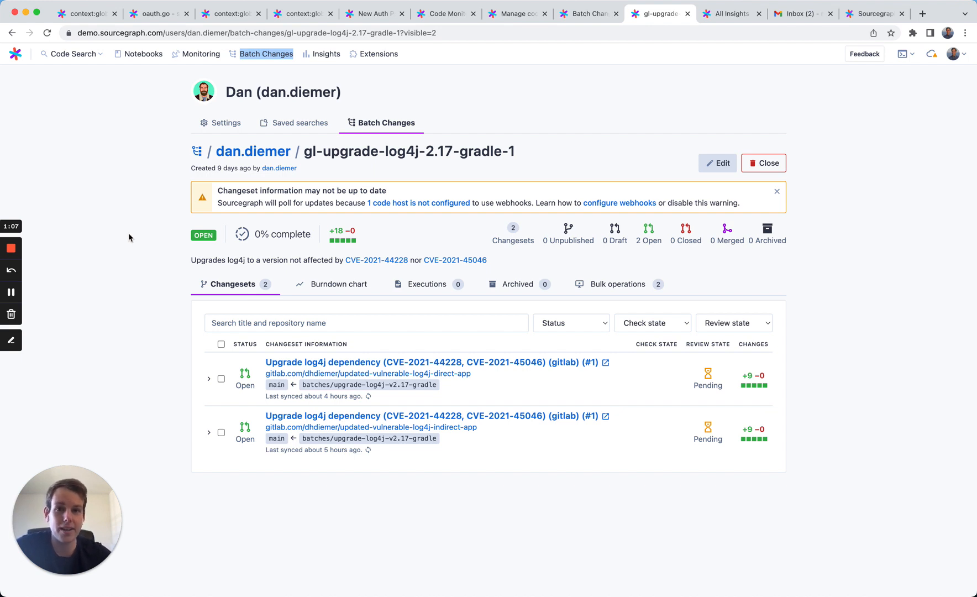
Step: Scroll the All Insights dashboard, view the Gmail draft, then the about.sourcegraph.com homepage
left_click(731, 13)
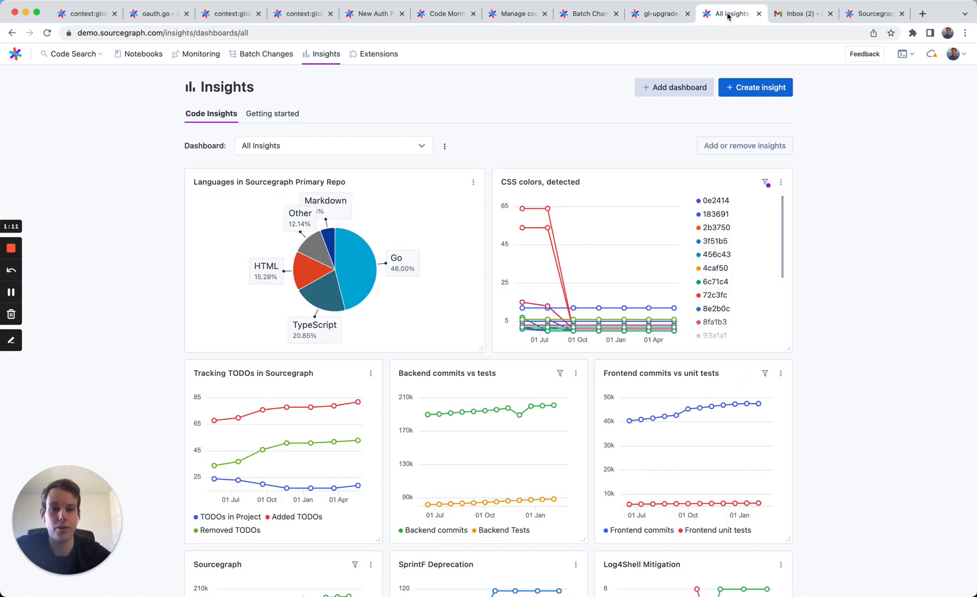
mouse_move(886, 202)
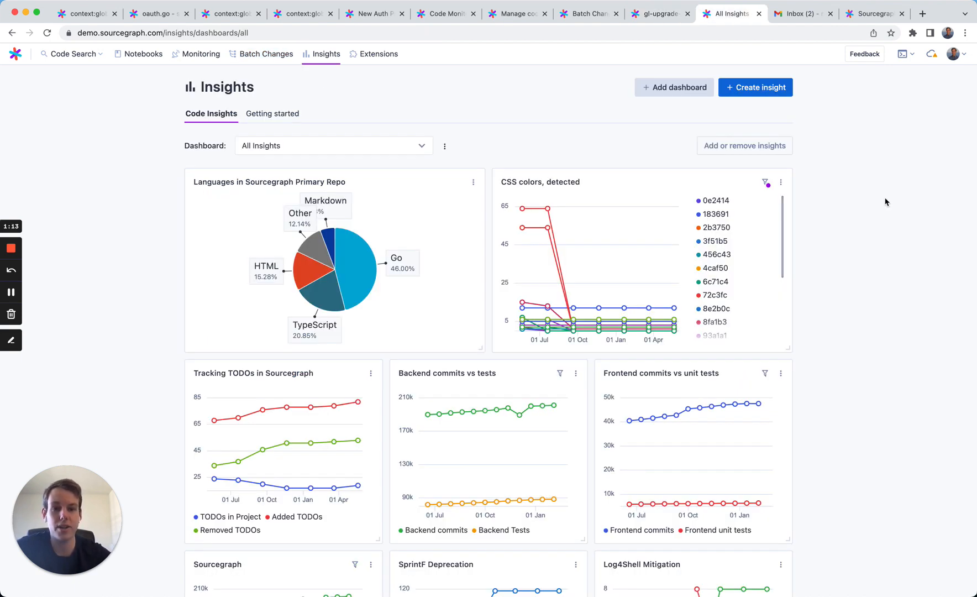
scroll("down", 3)
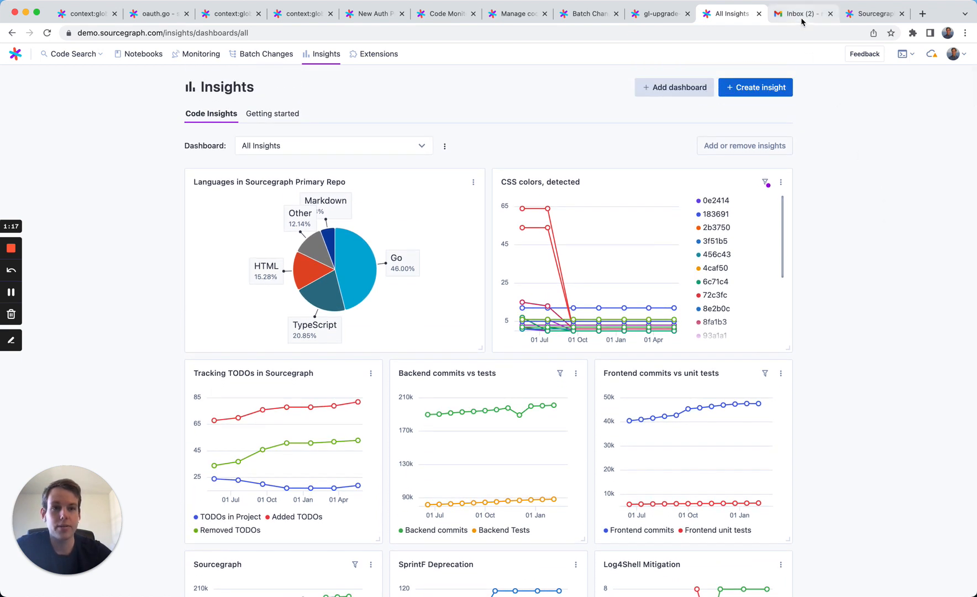
left_click(802, 13)
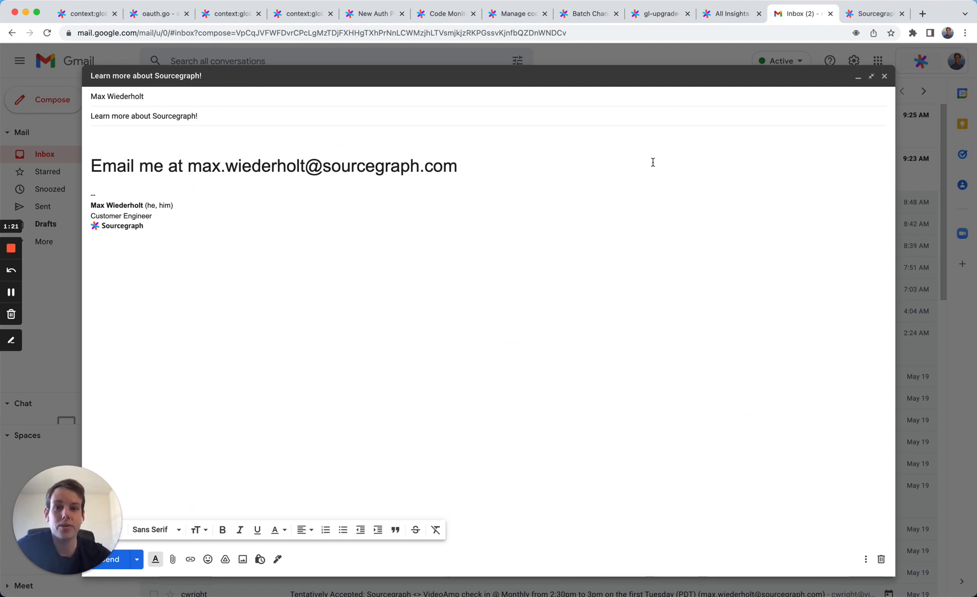
left_click(873, 13)
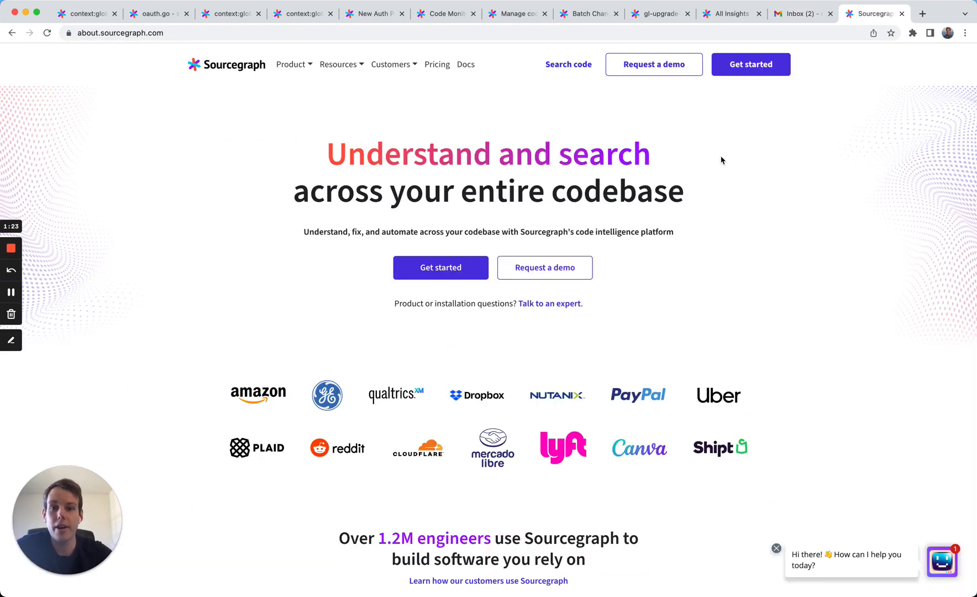